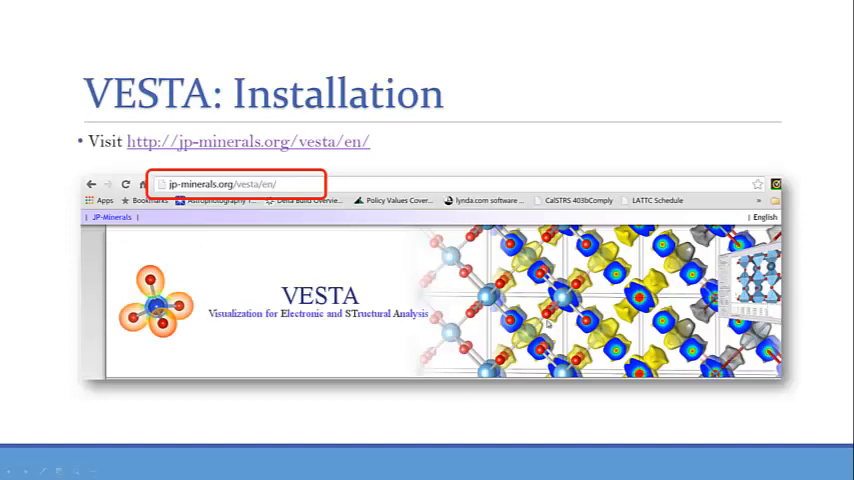
{"action": "mouse_move", "coordinate": [280, 148]}
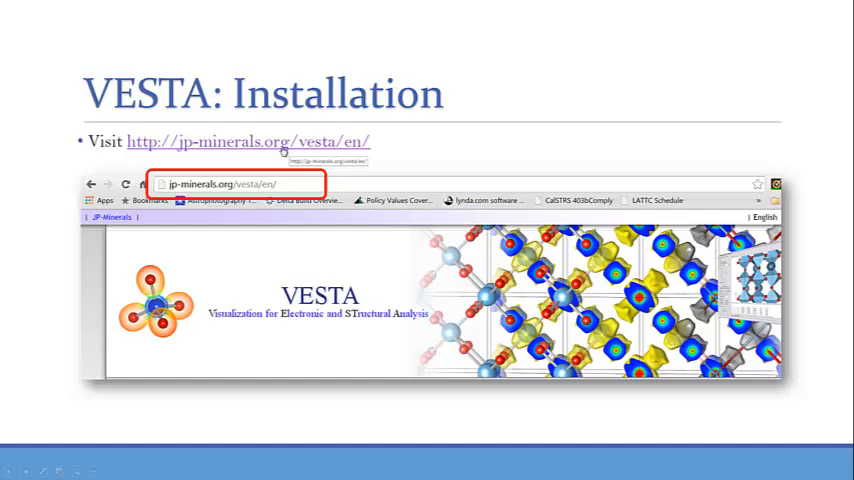
- Follow the jp-minerals.org/vesta/en/ link on the VESTA: Installation slide
{"action": "left_click", "coordinate": [248, 141]}
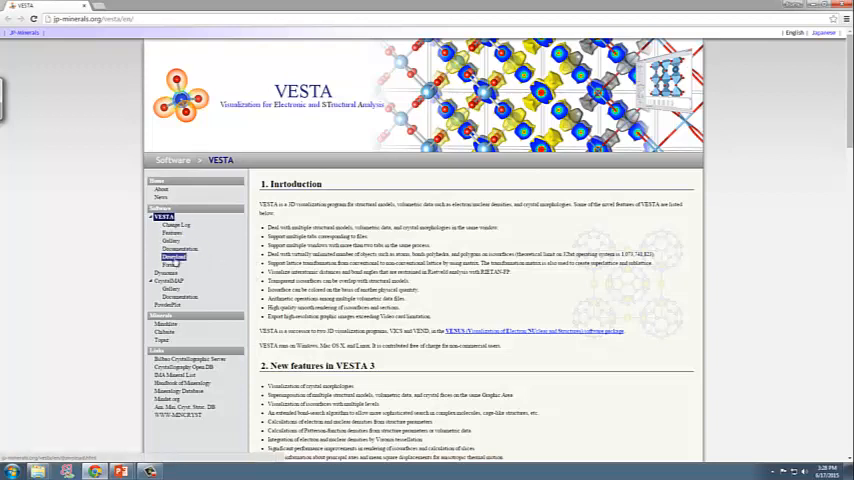
- Download VESTA-win64.zip from the Download page's Latest versions section
{"action": "left_click", "coordinate": [174, 256]}
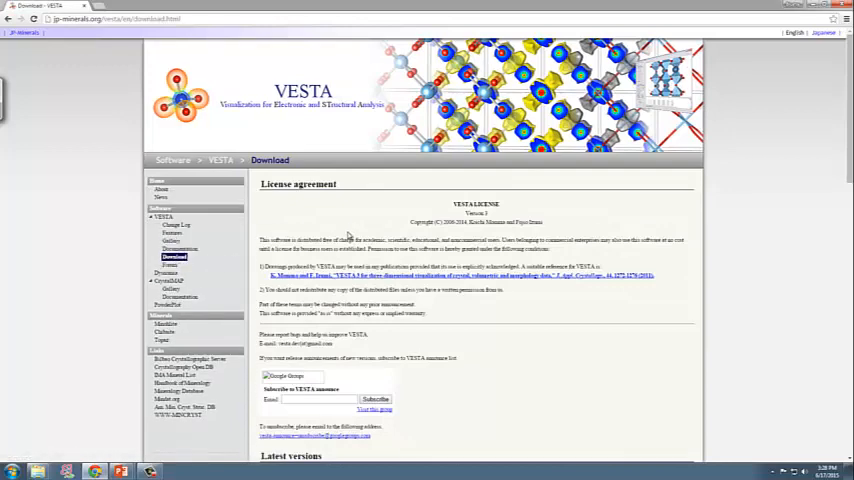
{"action": "scroll", "scroll_direction": "down", "scroll_amount": 3}
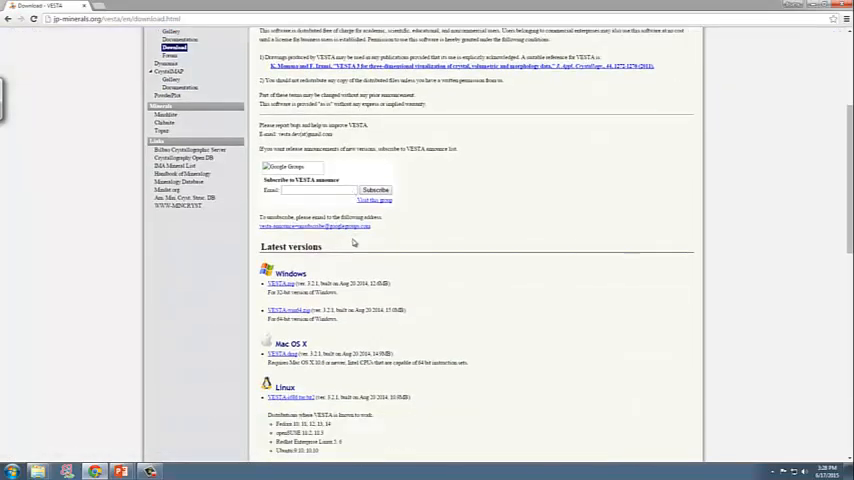
{"action": "mouse_move", "coordinate": [309, 281]}
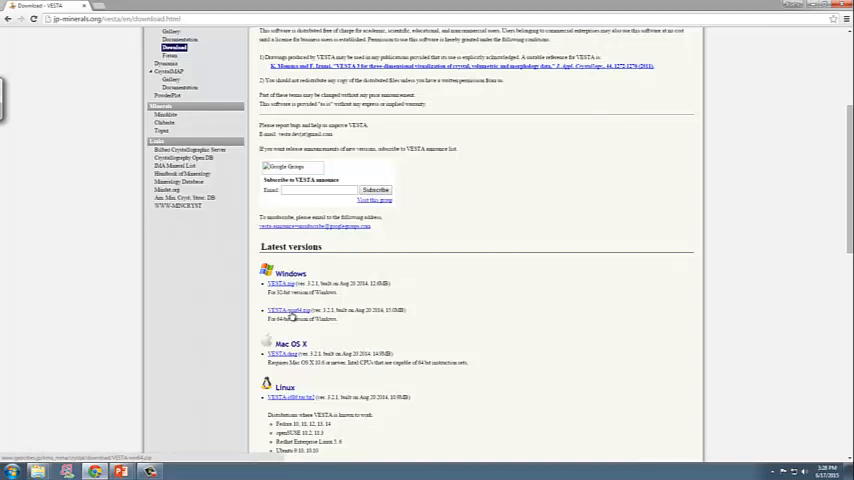
{"action": "left_click", "coordinate": [282, 310]}
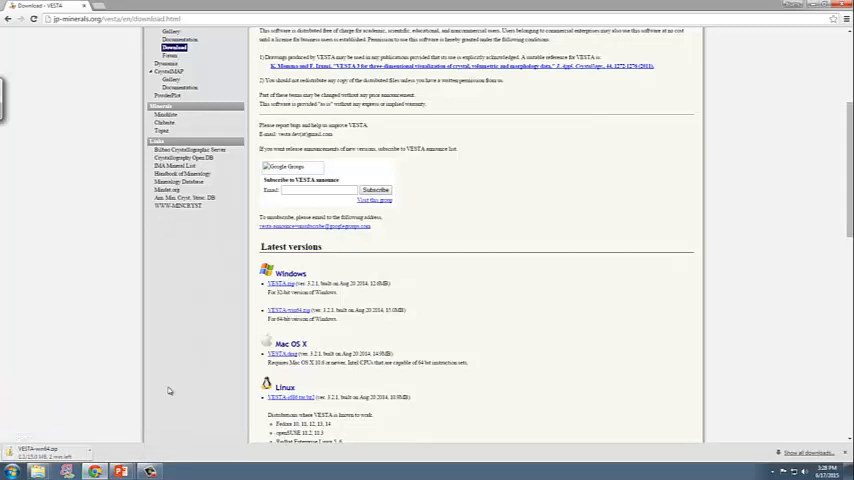
{"action": "mouse_move", "coordinate": [135, 439]}
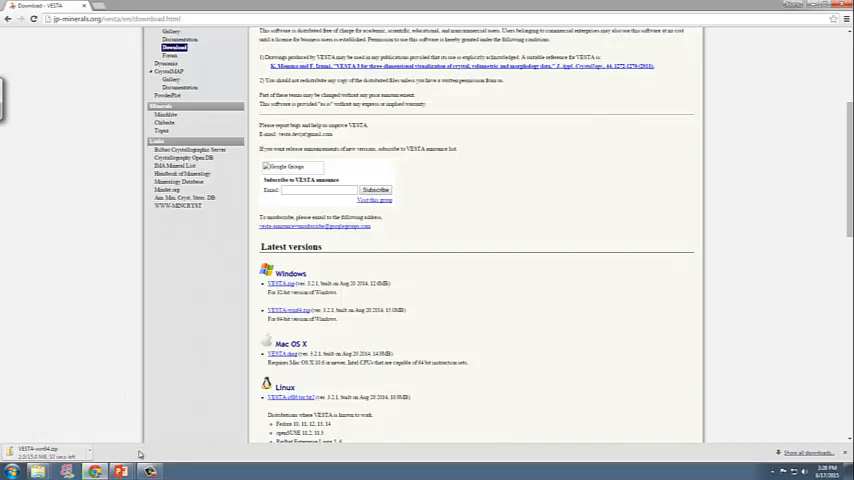
{"action": "key", "text": "alt+tab"}
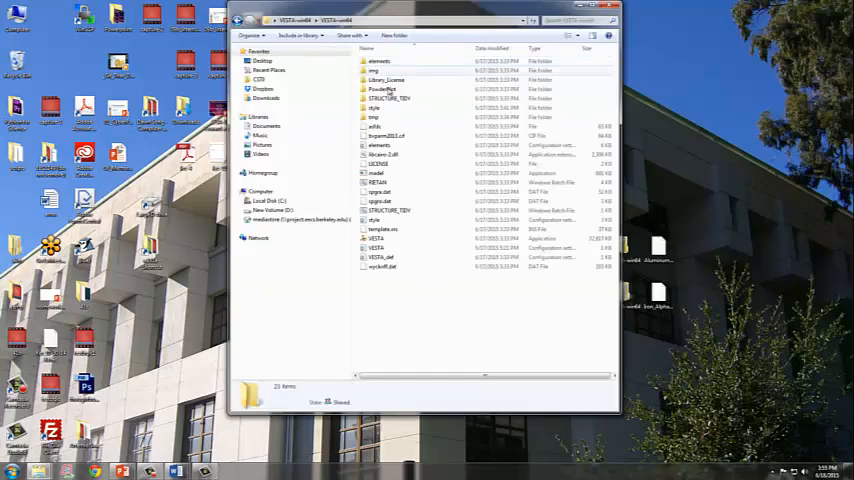
{"action": "mouse_move", "coordinate": [382, 247]}
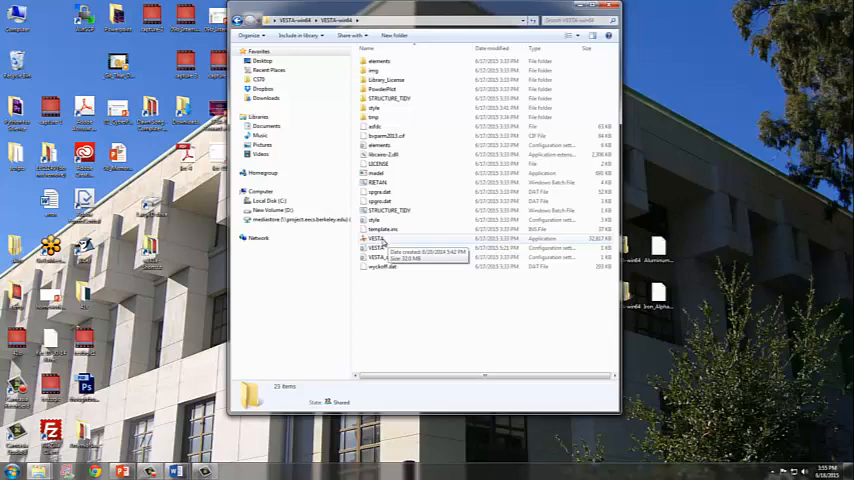
- Start the VESTA application from the VESTA-win64 folder
{"action": "double_click", "coordinate": [376, 238]}
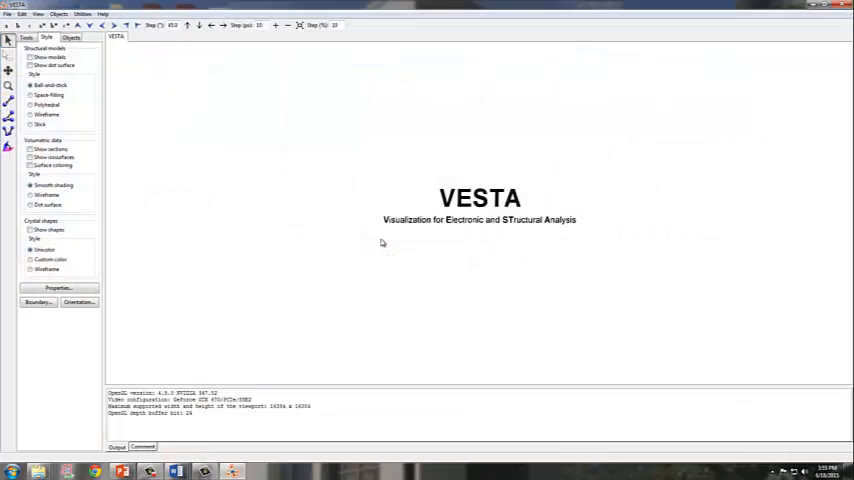
{"action": "mouse_move", "coordinate": [353, 280]}
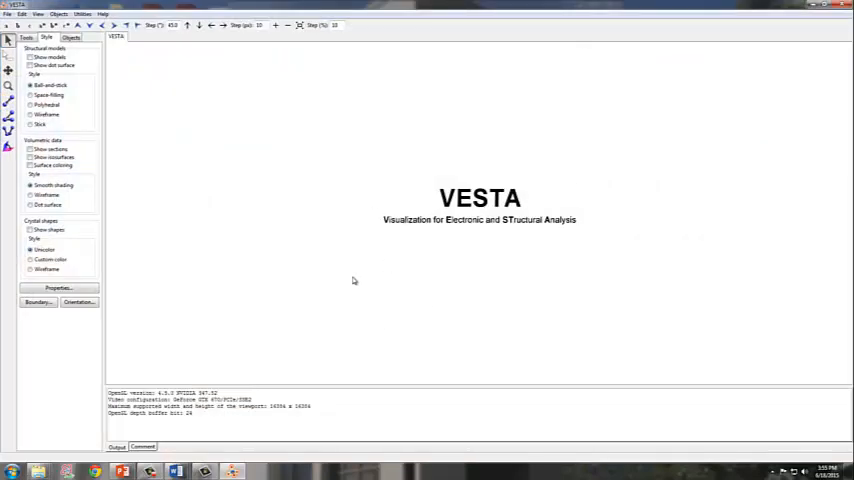
{"action": "mouse_move", "coordinate": [195, 153]}
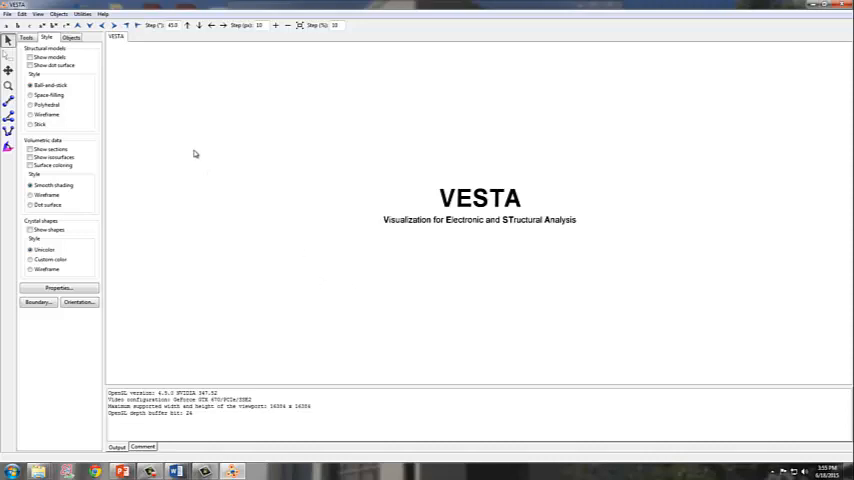
{"action": "mouse_move", "coordinate": [113, 95]}
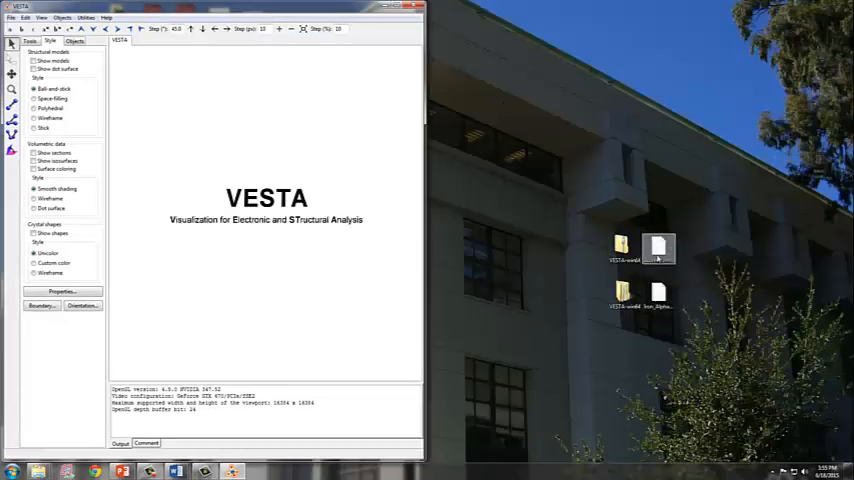
- Load Aluminum_FCC.cif into VESTA by dragging it in, then maximize the window
{"action": "left_click_drag", "start_coordinate": [659, 248], "coordinate": [624, 165]}
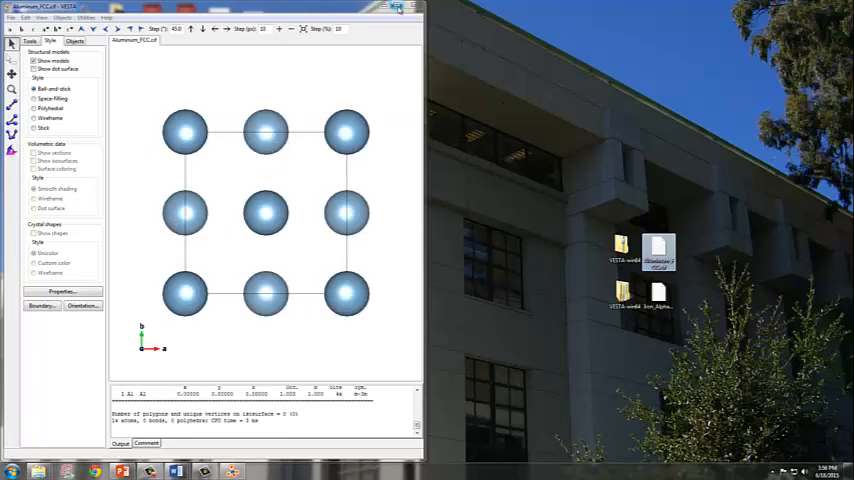
{"action": "left_click", "coordinate": [9, 17]}
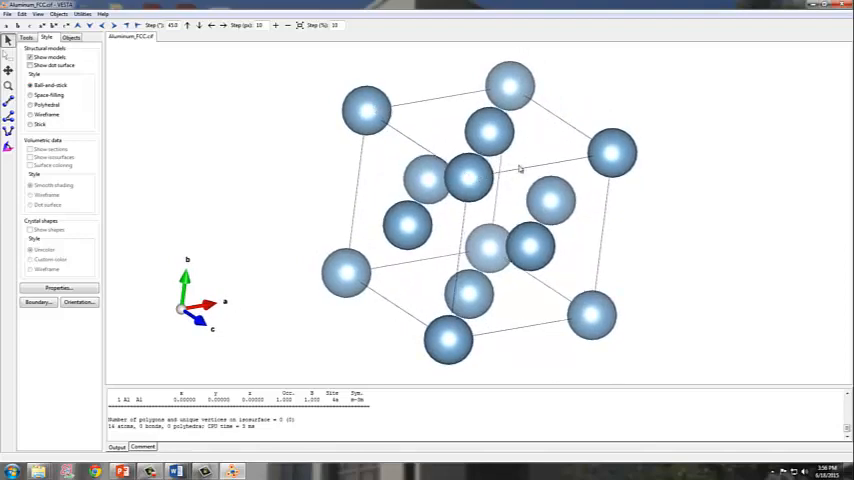
- Rotate the aluminum FCC unit cell until the c axis points right
{"action": "left_click_drag", "start_coordinate": [520, 168], "coordinate": [680, 158]}
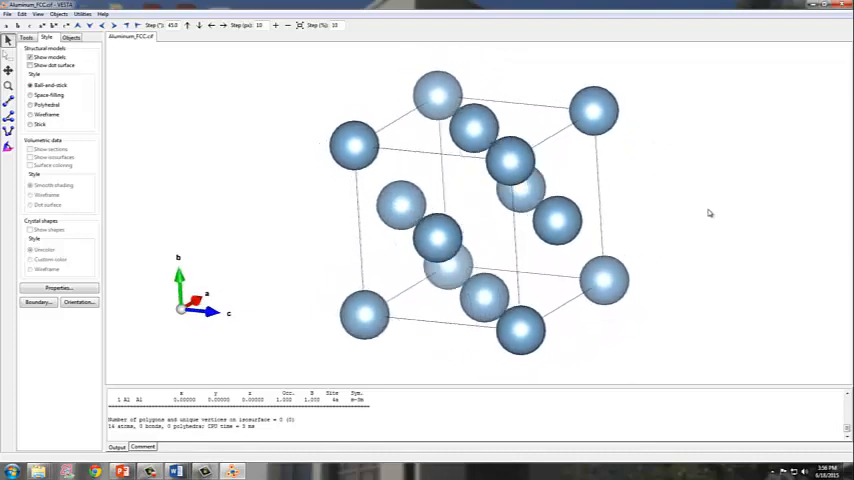
{"action": "left_click_drag", "start_coordinate": [500, 200], "coordinate": [450, 250]}
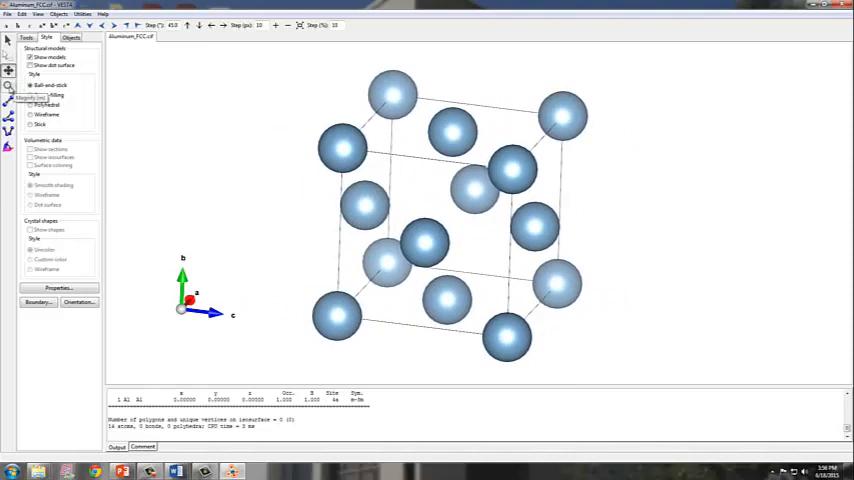
{"action": "left_click", "coordinate": [35, 95]}
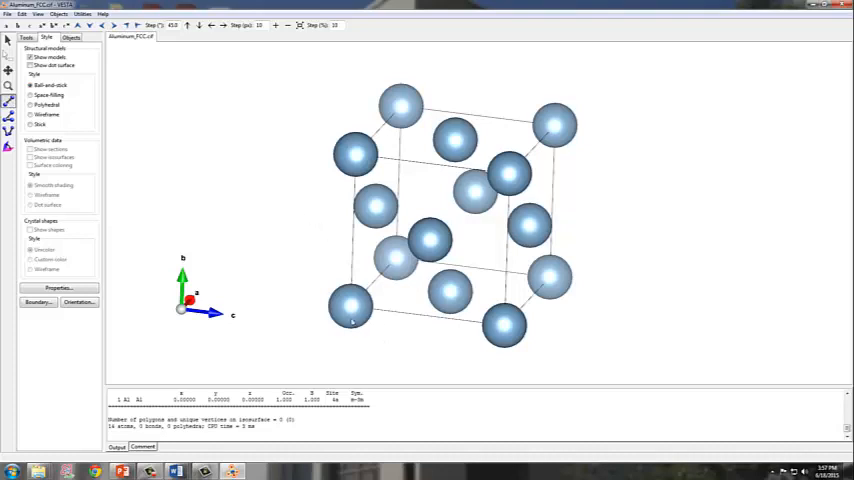
{"action": "mouse_move", "coordinate": [208, 153]}
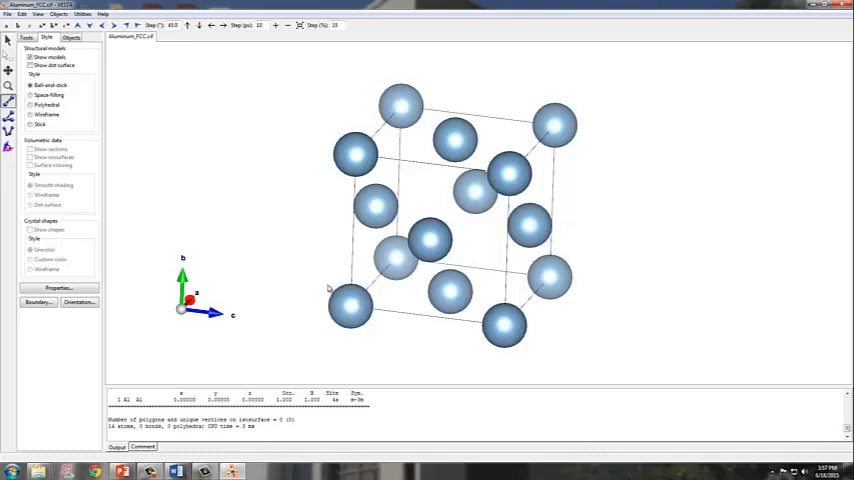
- Measure the Al-Al distance between two bottom corner atoms, about 4.05 Å
{"action": "left_click", "coordinate": [351, 305]}
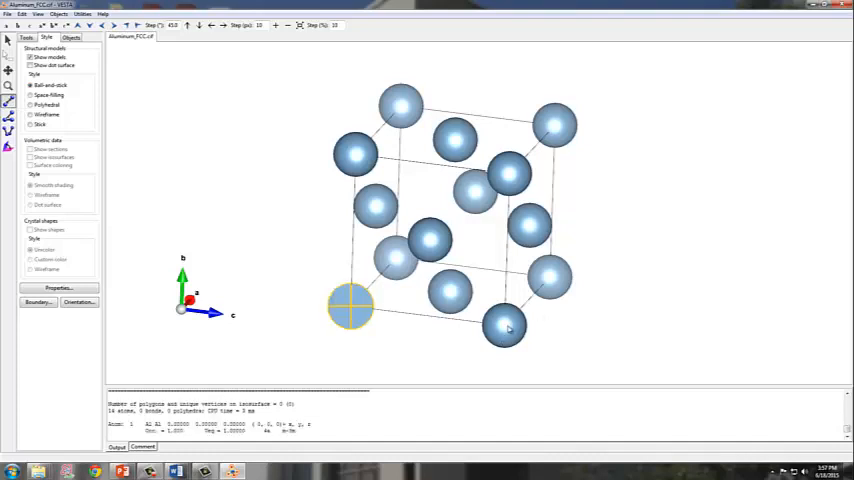
{"action": "left_click", "coordinate": [505, 325]}
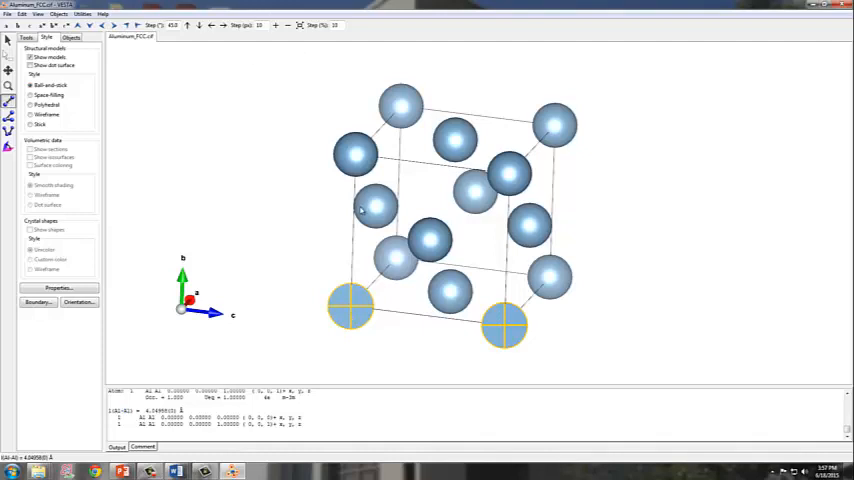
{"action": "mouse_move", "coordinate": [189, 289]}
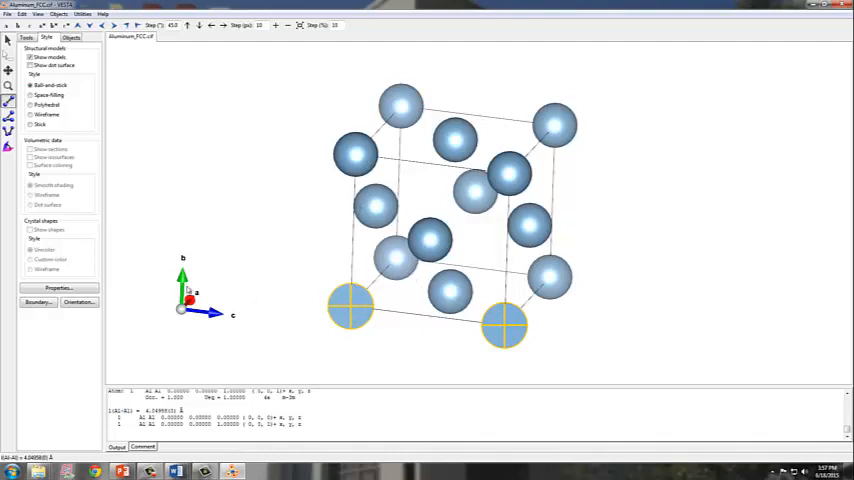
{"action": "mouse_move", "coordinate": [200, 303]}
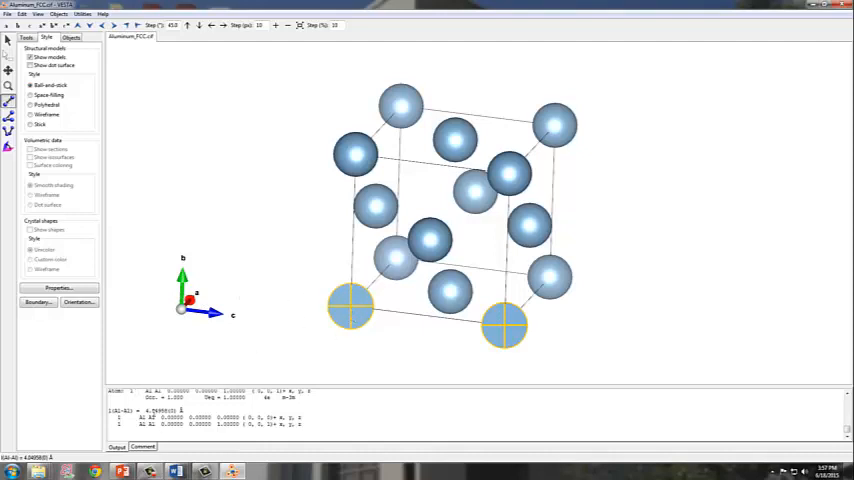
{"action": "mouse_move", "coordinate": [347, 310]}
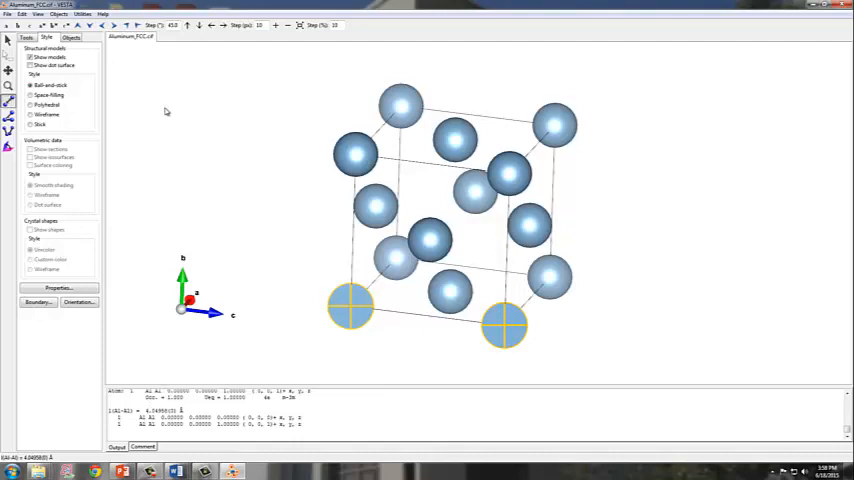
{"action": "mouse_move", "coordinate": [122, 115]}
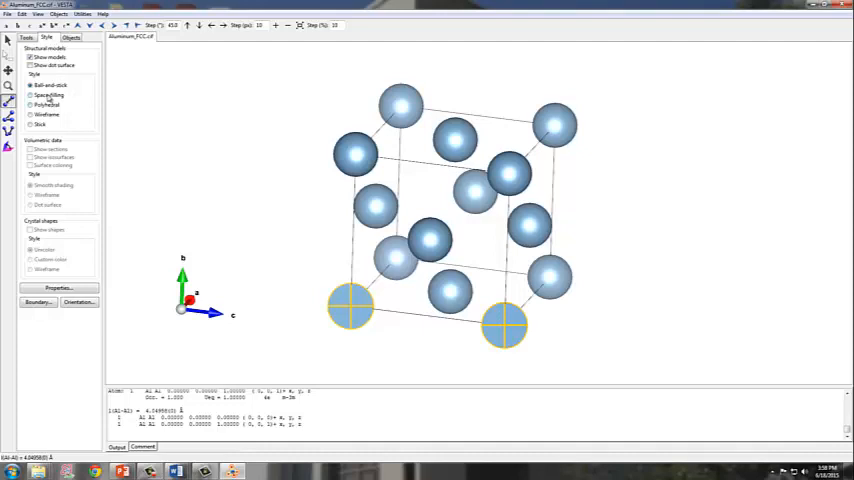
- Switch the atom style to Space-filling, then to Wireframe
{"action": "left_click", "coordinate": [31, 95]}
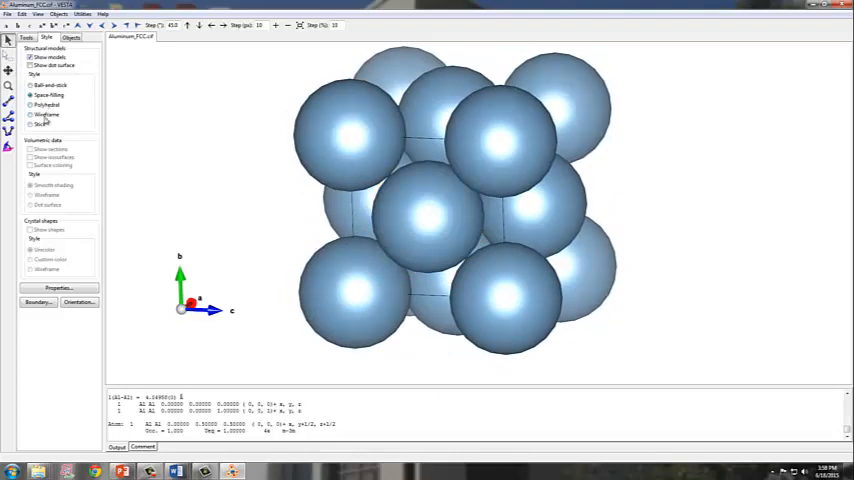
{"action": "left_click", "coordinate": [30, 114]}
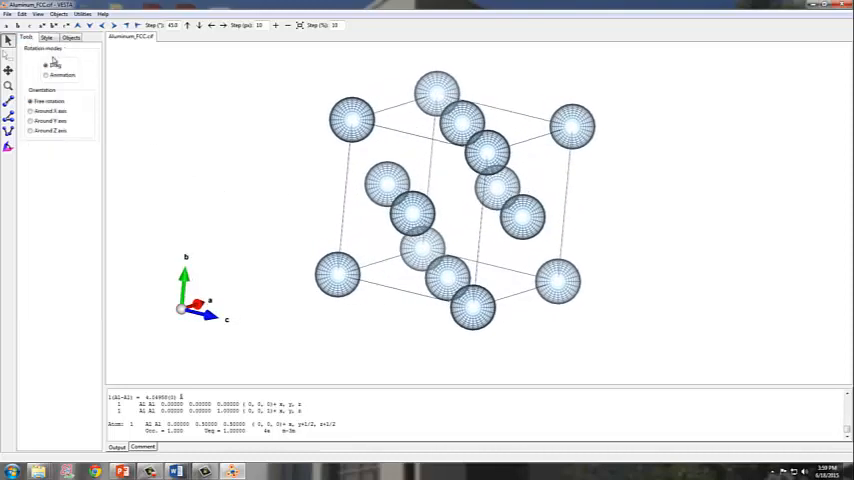
- Spin the wireframe cell with animated rotation, then check the Objects tab
{"action": "left_click", "coordinate": [46, 64]}
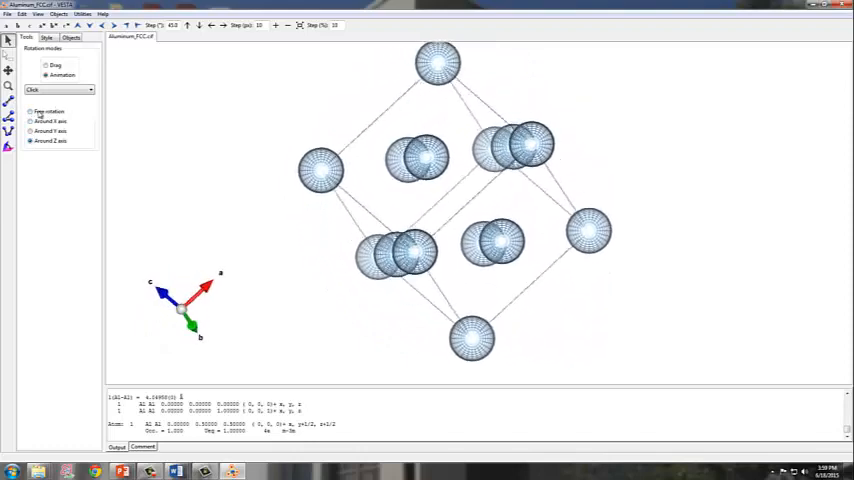
{"action": "left_click", "coordinate": [71, 37]}
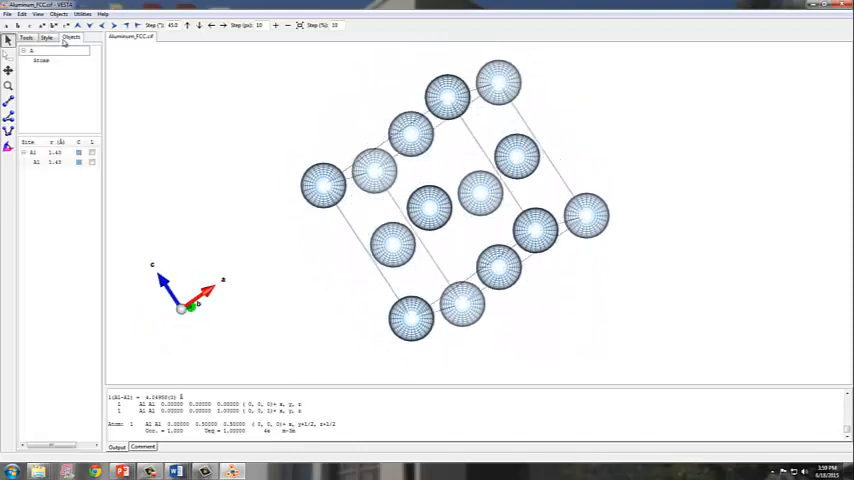
{"action": "left_click", "coordinate": [27, 37]}
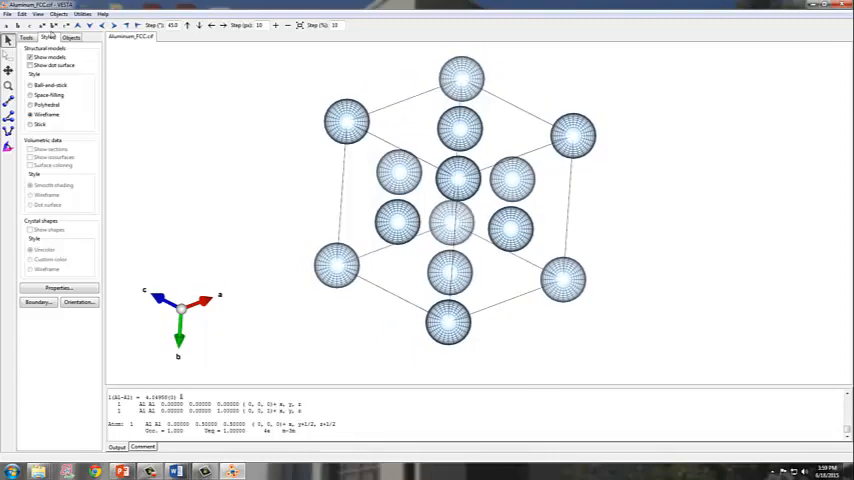
- Browse the Edit and Objects menus, then choose Space-filling atoms again
{"action": "left_click", "coordinate": [22, 14]}
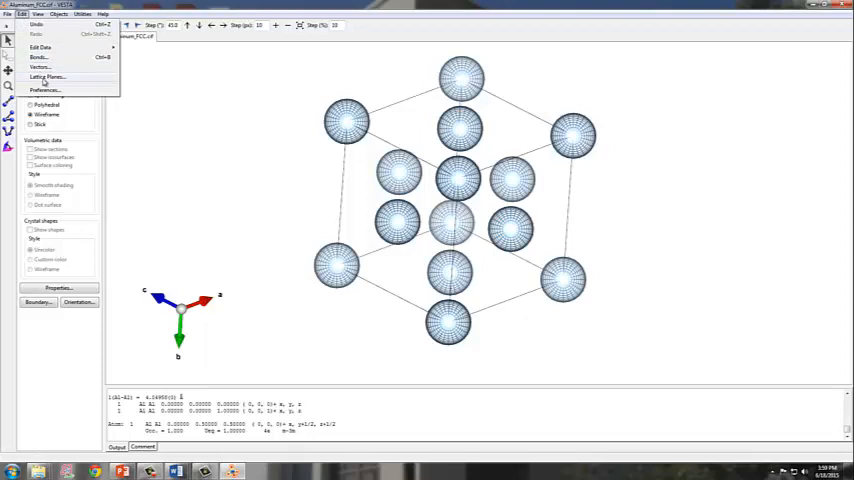
{"action": "left_click", "coordinate": [57, 14]}
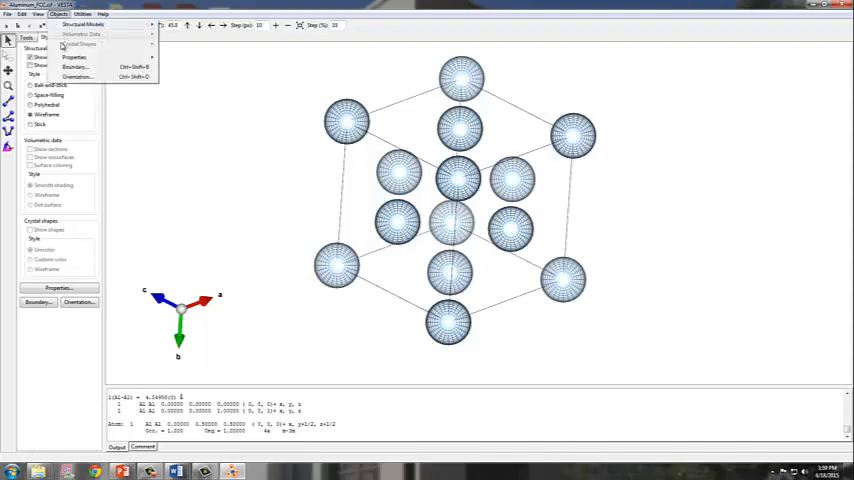
{"action": "mouse_move", "coordinate": [75, 67]}
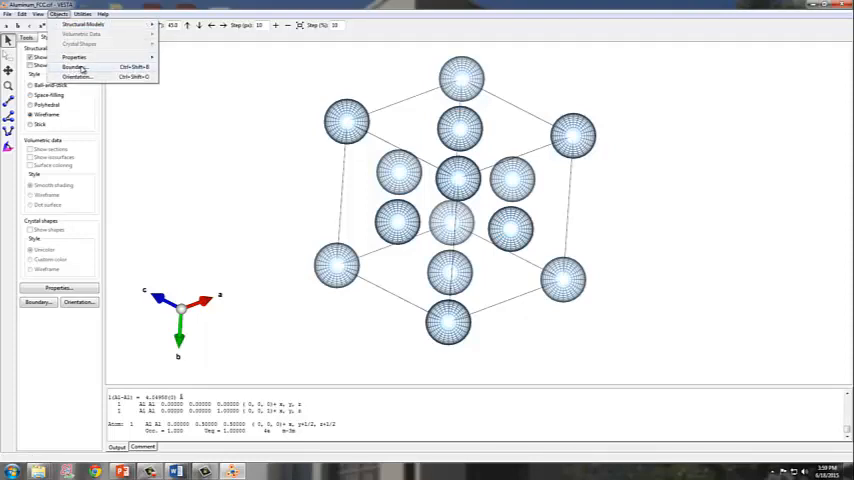
{"action": "mouse_move", "coordinate": [78, 67]}
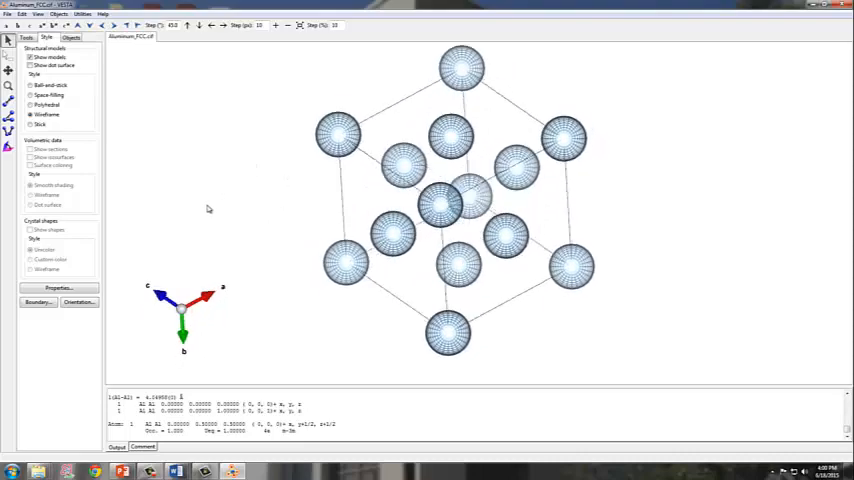
{"action": "left_click", "coordinate": [33, 95]}
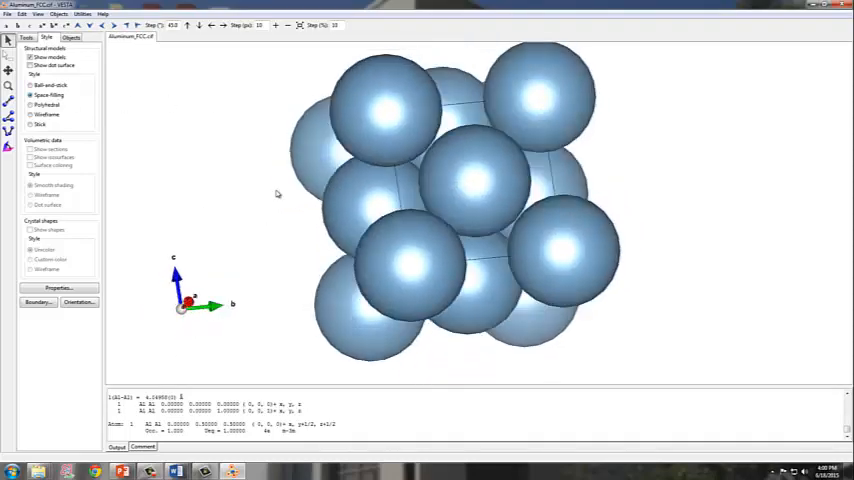